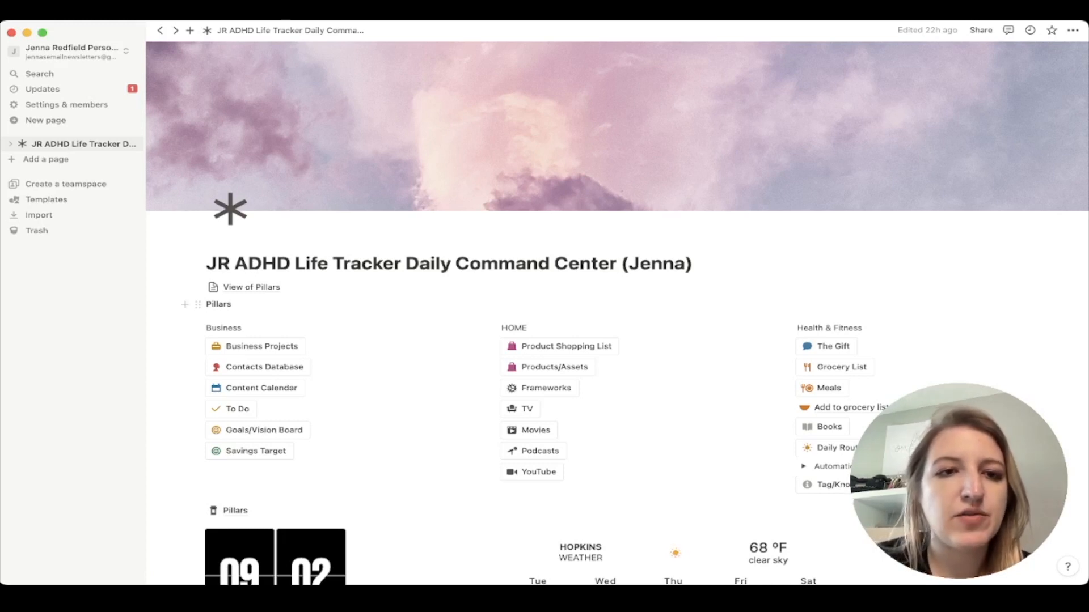
pyautogui.moveTo(251, 287)
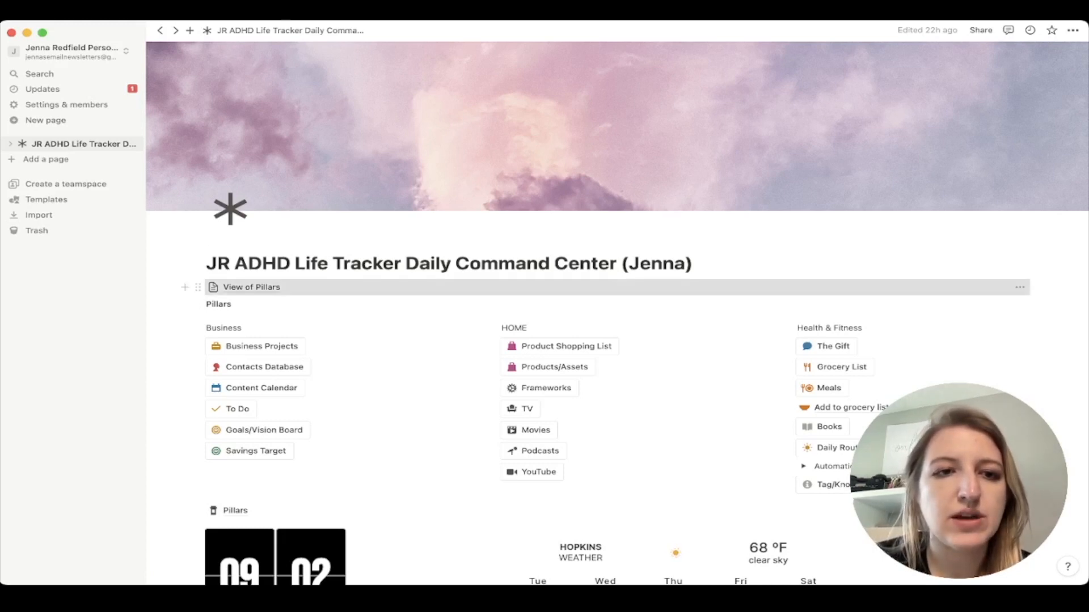
# Peek at the life tracker's subpages, then open the ADHD Life Tracker template in the other workspace
pyautogui.click(250, 287)
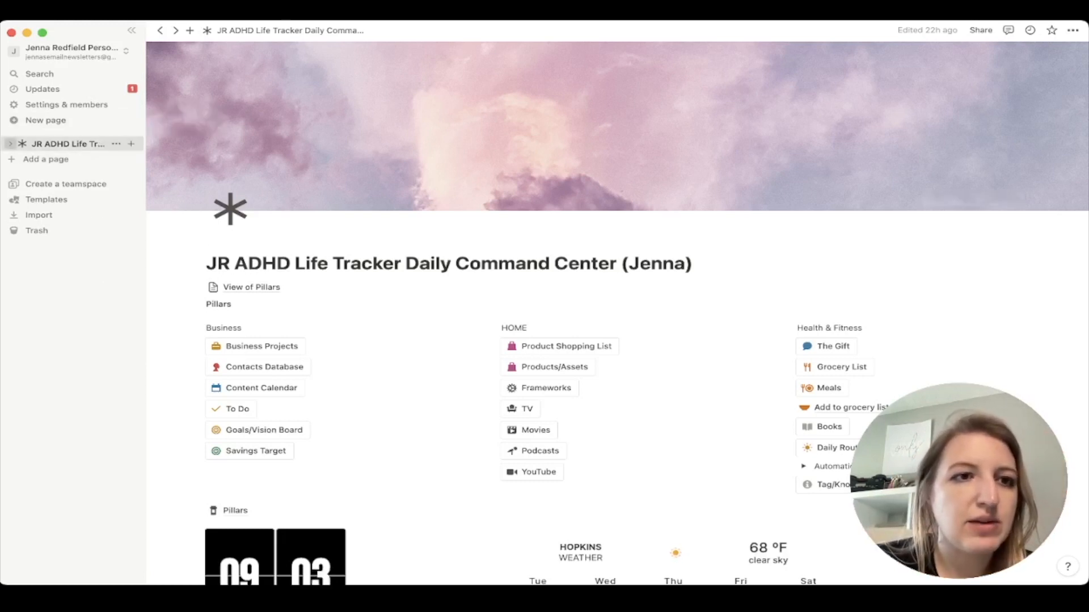
pyautogui.click(9, 144)
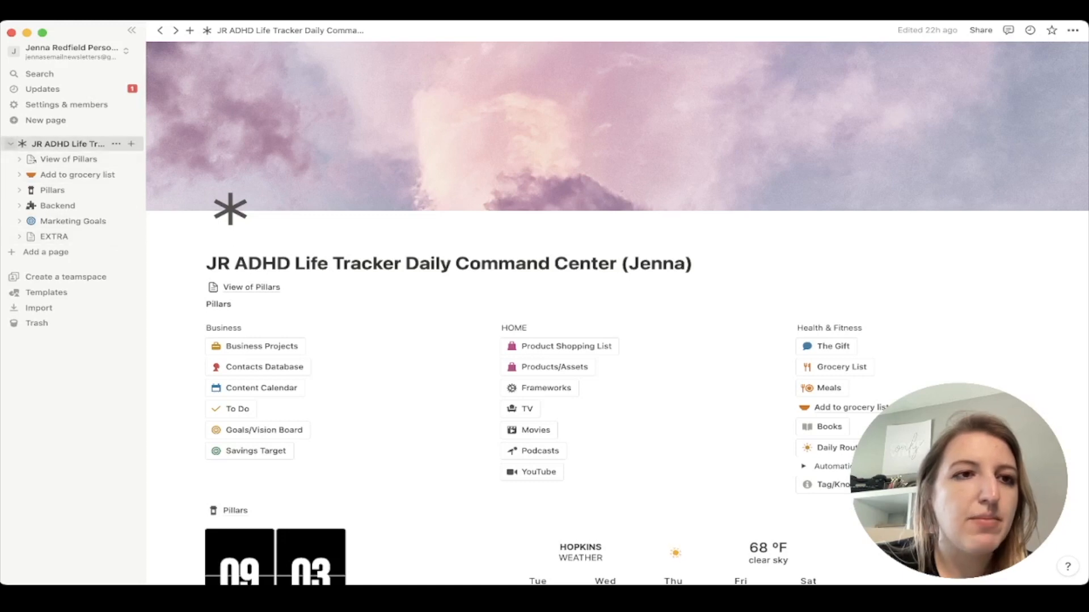
pyautogui.click(10, 143)
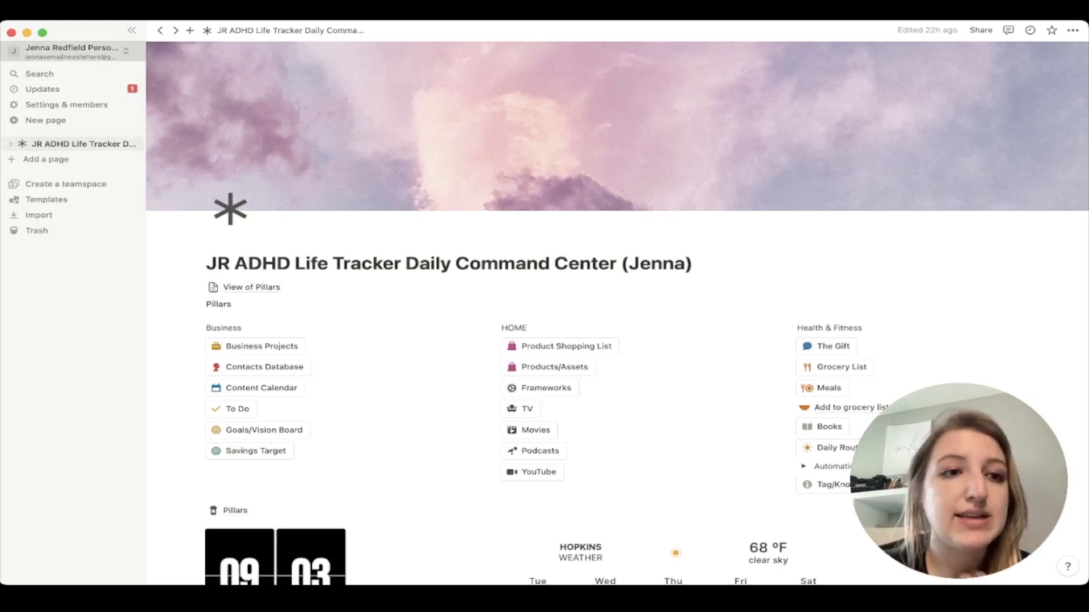
pyautogui.click(68, 51)
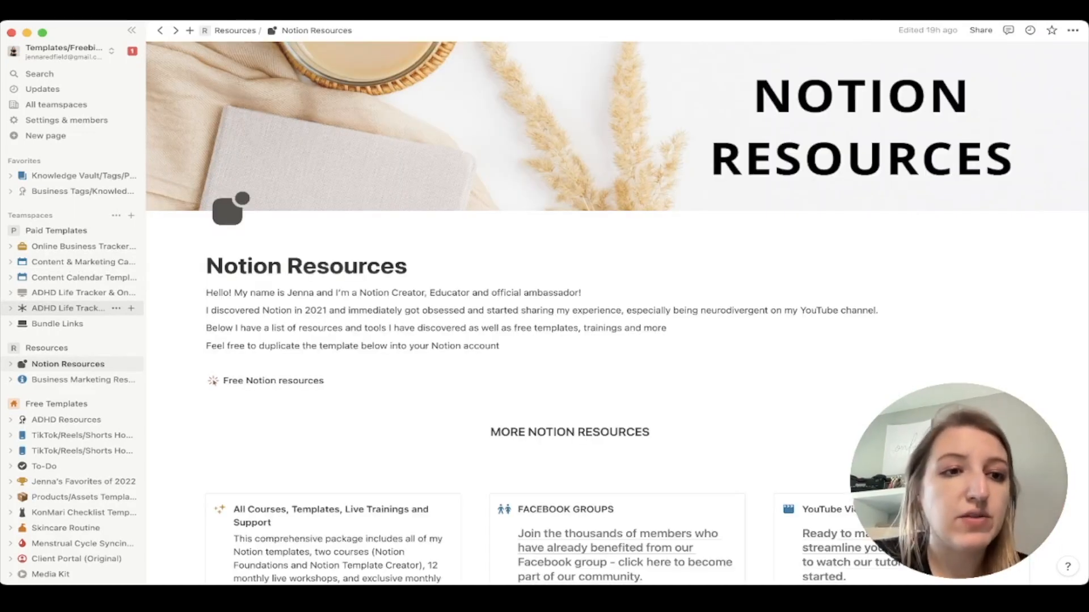
pyautogui.click(68, 309)
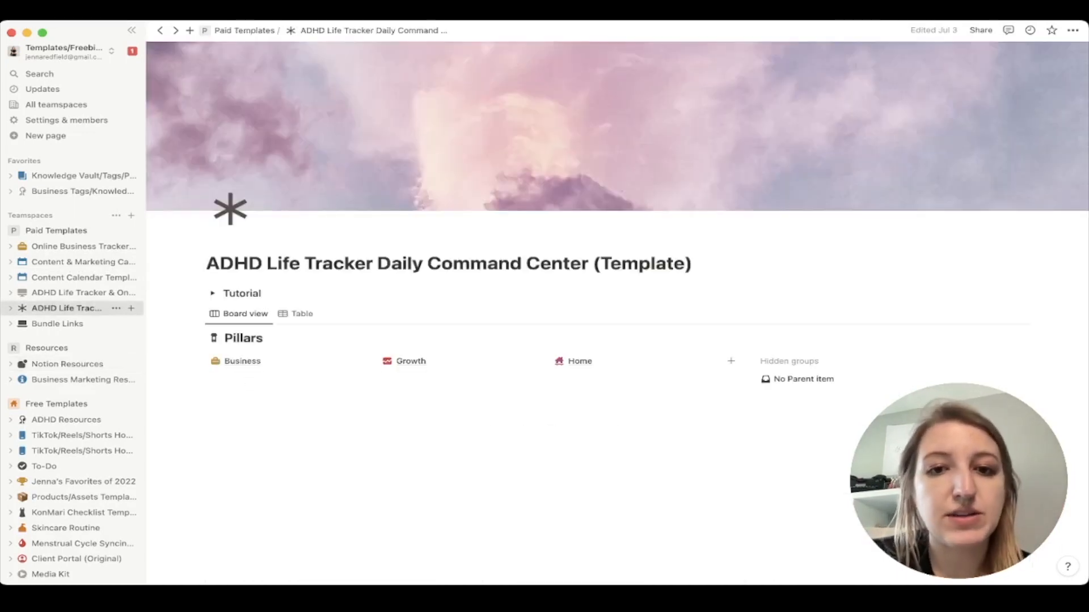
# Briefly expand Business Projects, then expand the Grocery Shopping/Meal Planner toggle
pyautogui.scroll(-3)
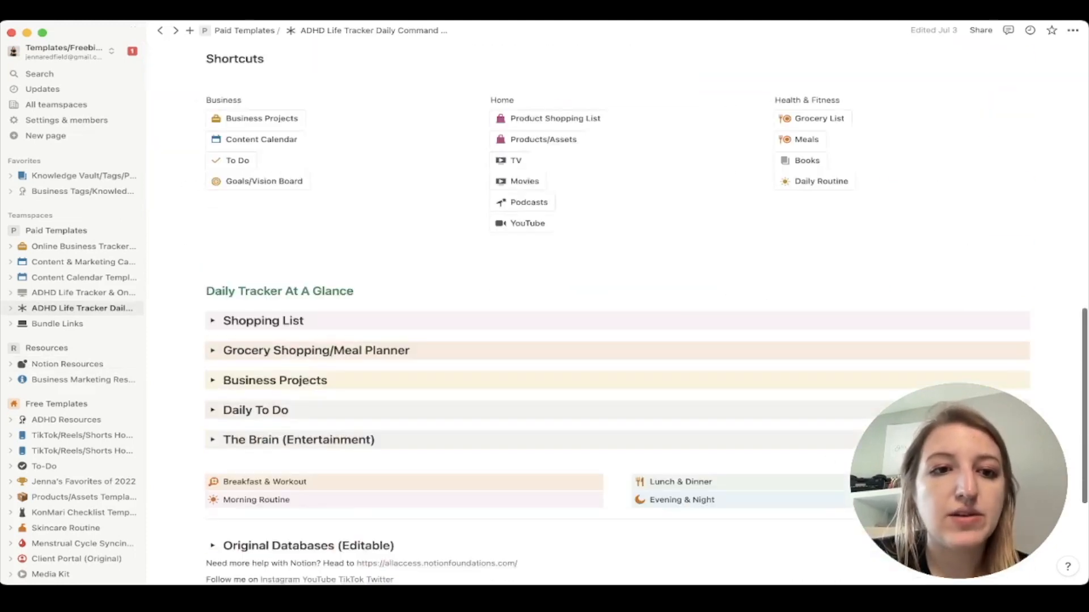
pyautogui.click(213, 381)
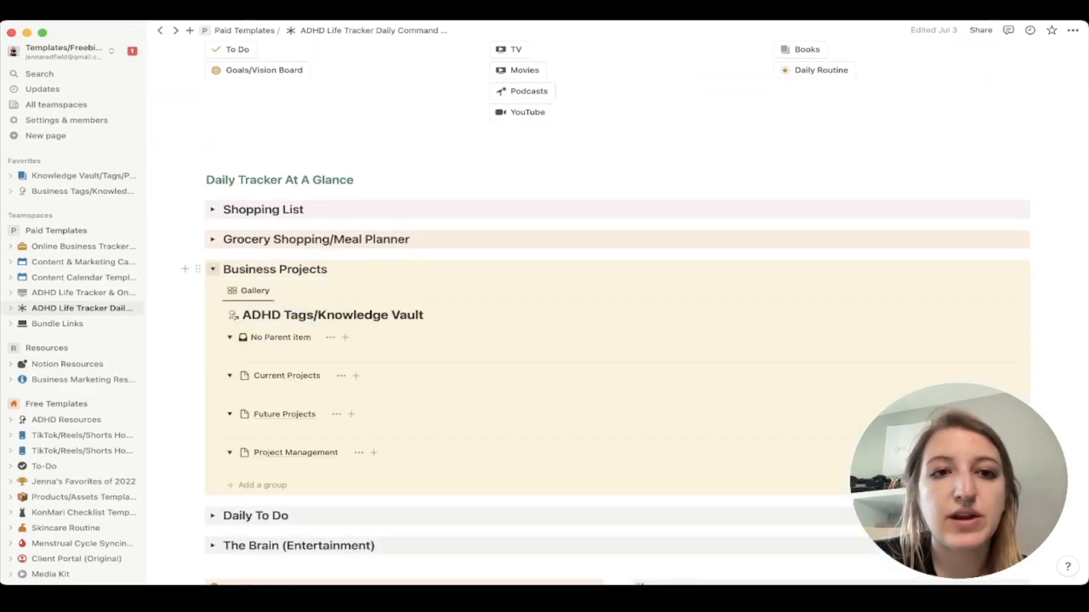
pyautogui.click(212, 270)
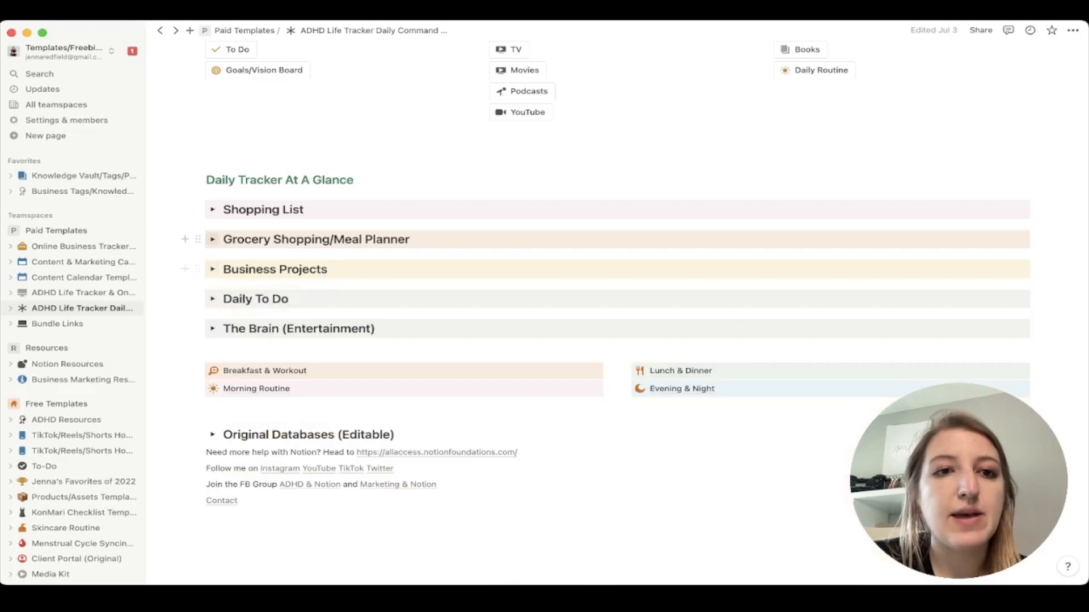
pyautogui.click(212, 239)
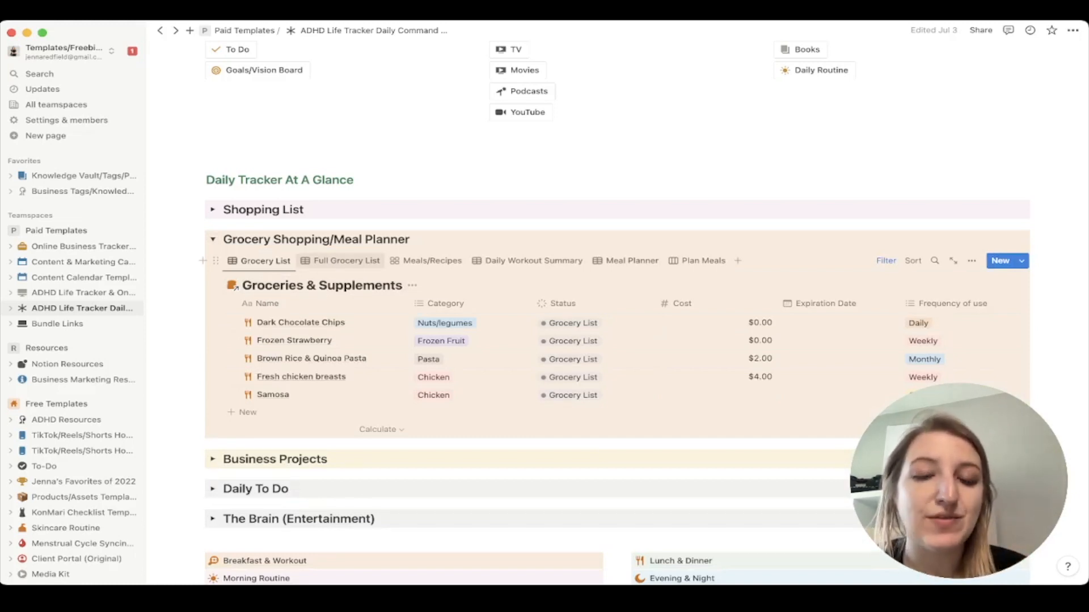
pyautogui.moveTo(346, 261)
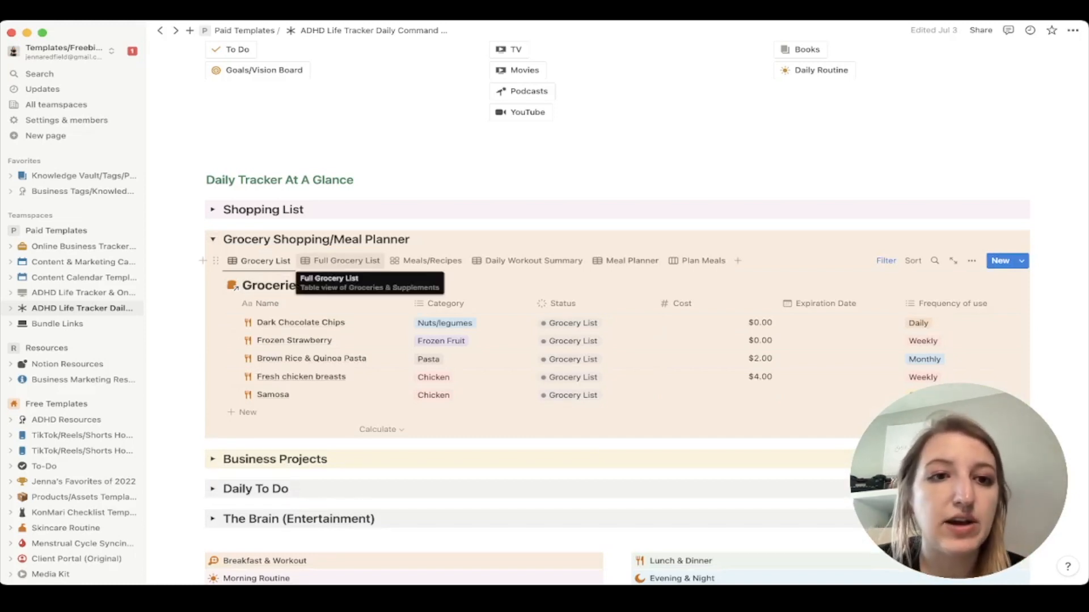
# Switch the meal planner database to its Meals/Recipes gallery view
pyautogui.click(432, 261)
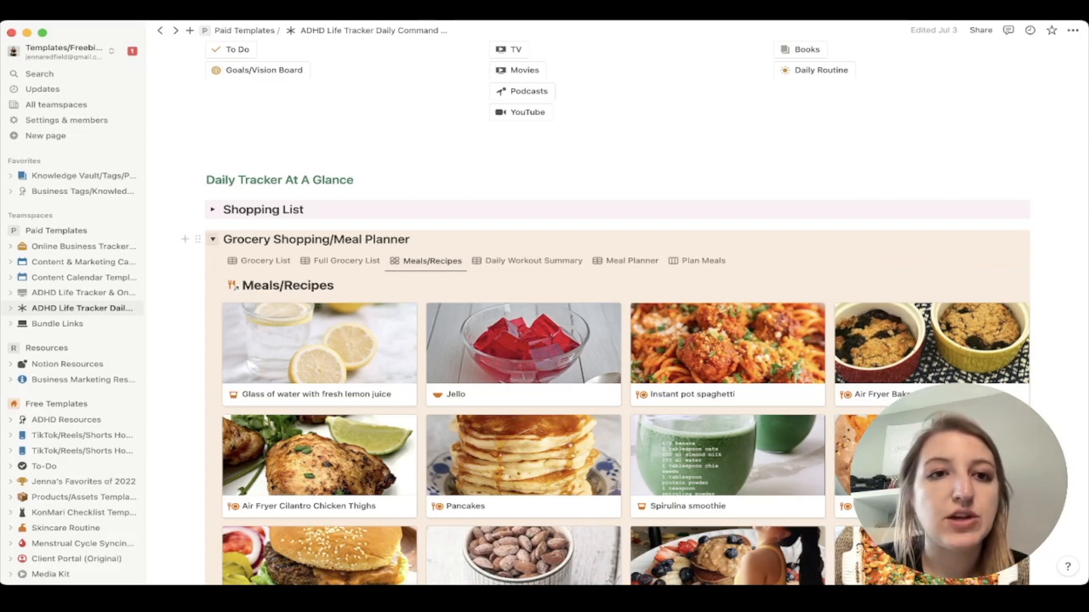
pyautogui.click(212, 239)
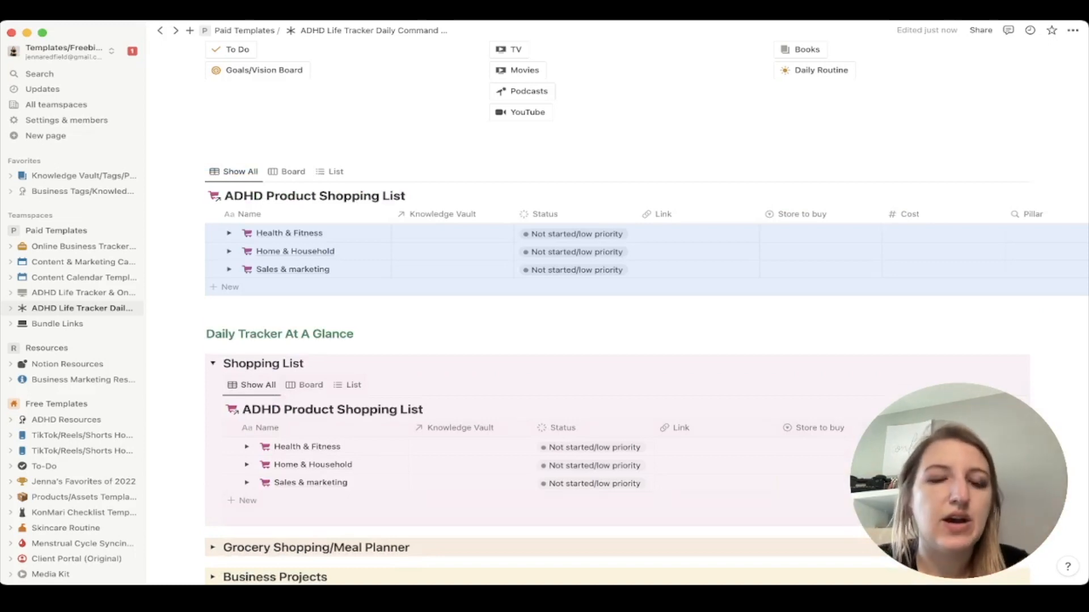
pyautogui.moveTo(197, 171)
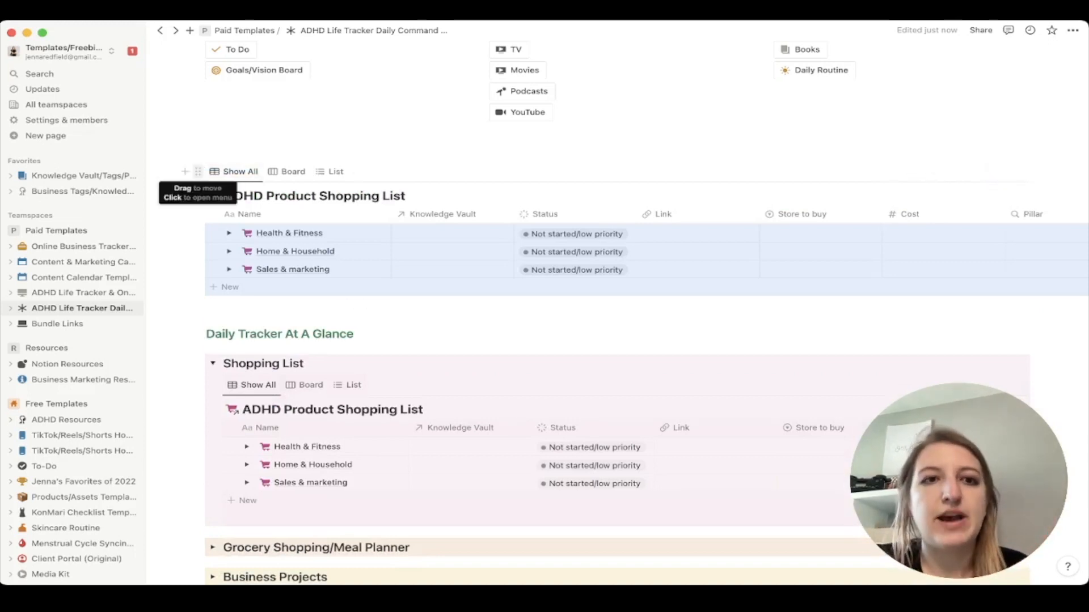
# Open the block menu of the copied ADHD Product Shopping List
pyautogui.click(198, 171)
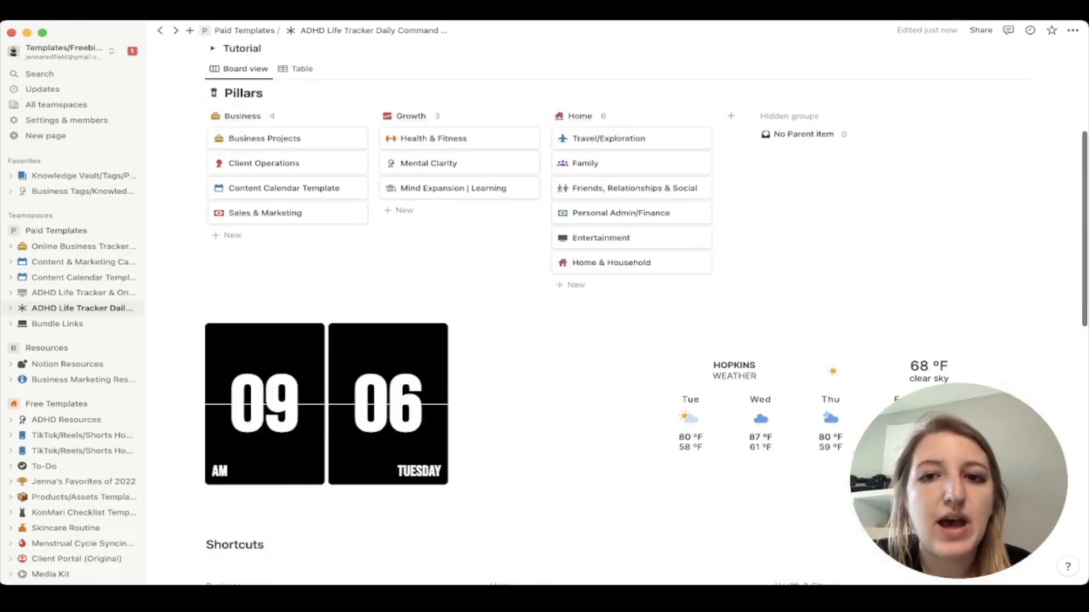
# Scroll the template to show the Pillars board with clock and weather widgets
pyautogui.scroll(-3)
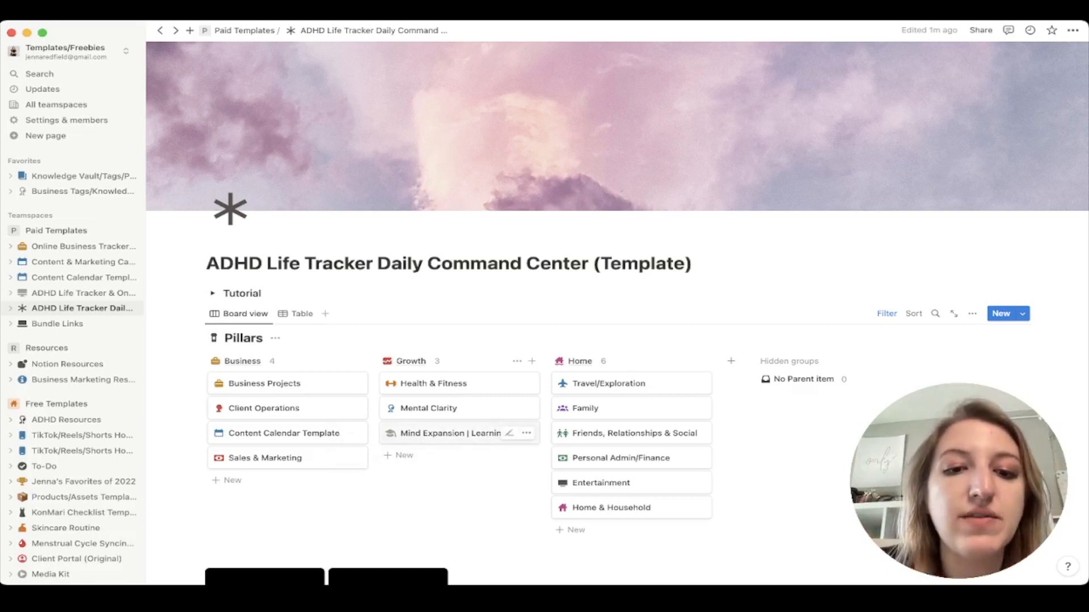
pyautogui.click(451, 434)
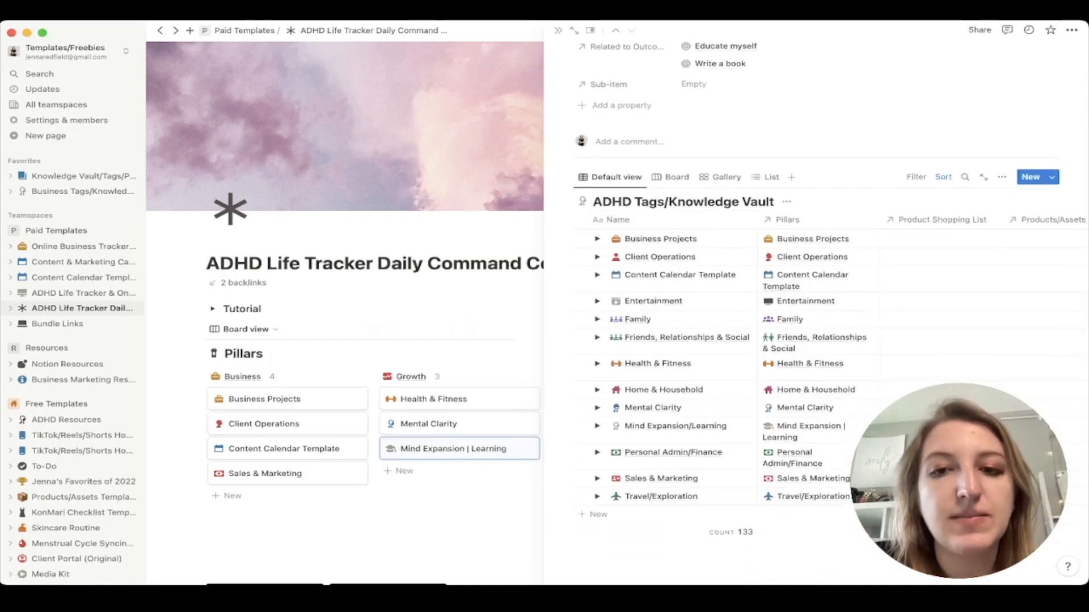
pyautogui.click(598, 256)
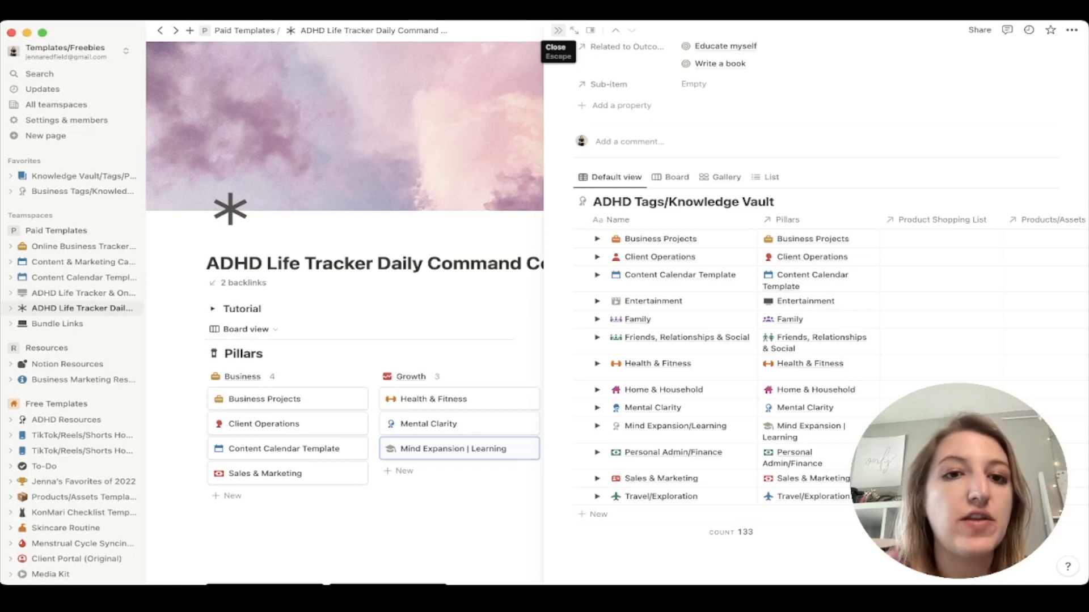
pyautogui.click(558, 29)
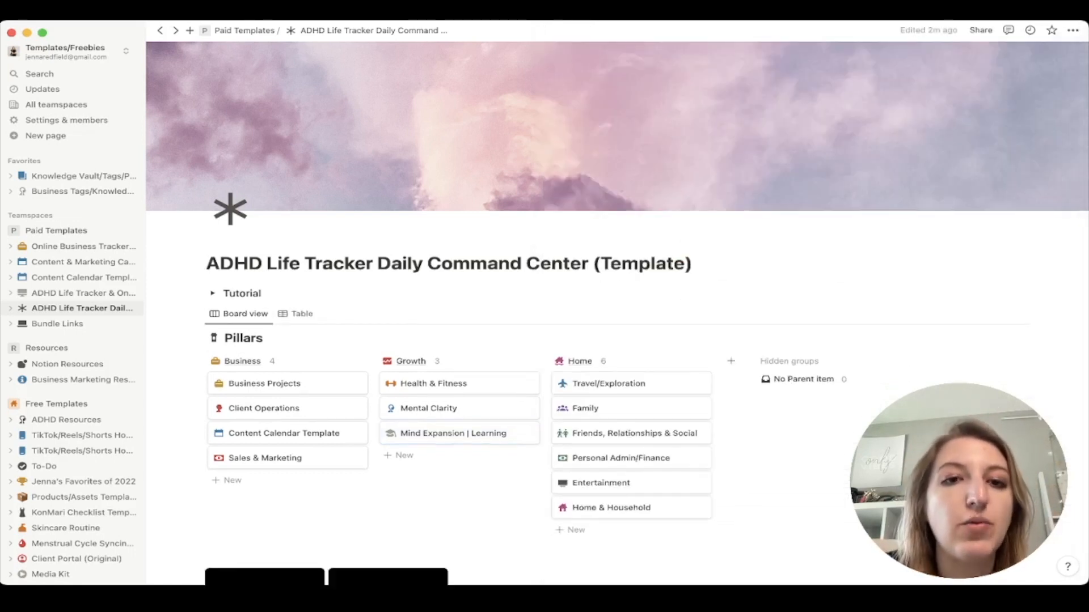
# Scroll past the widgets and Shortcuts, then expand the Shopping List toggle
pyautogui.scroll(-3)
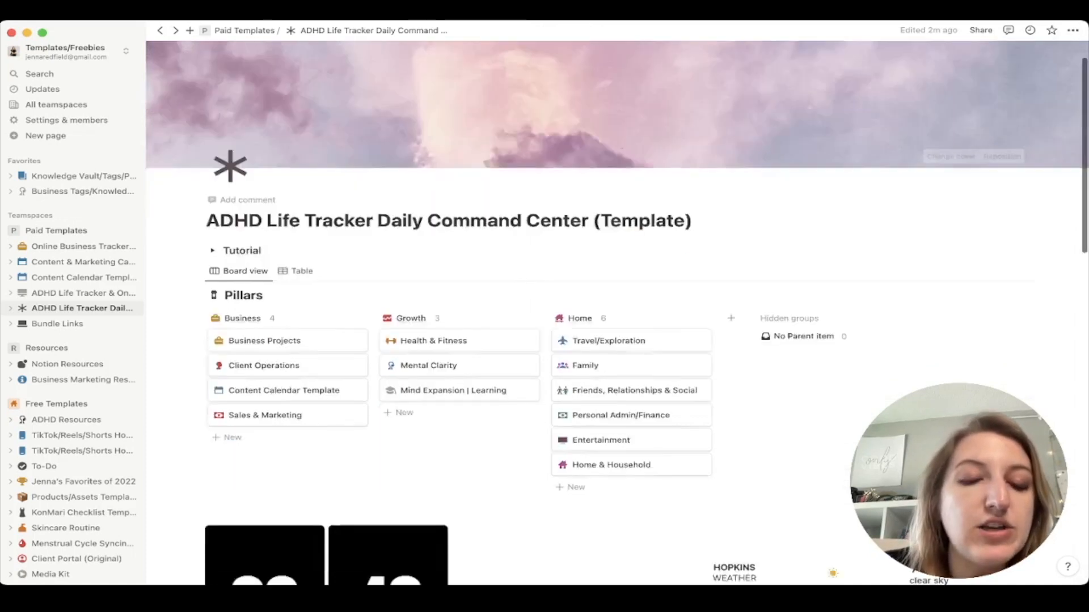
pyautogui.scroll(-3)
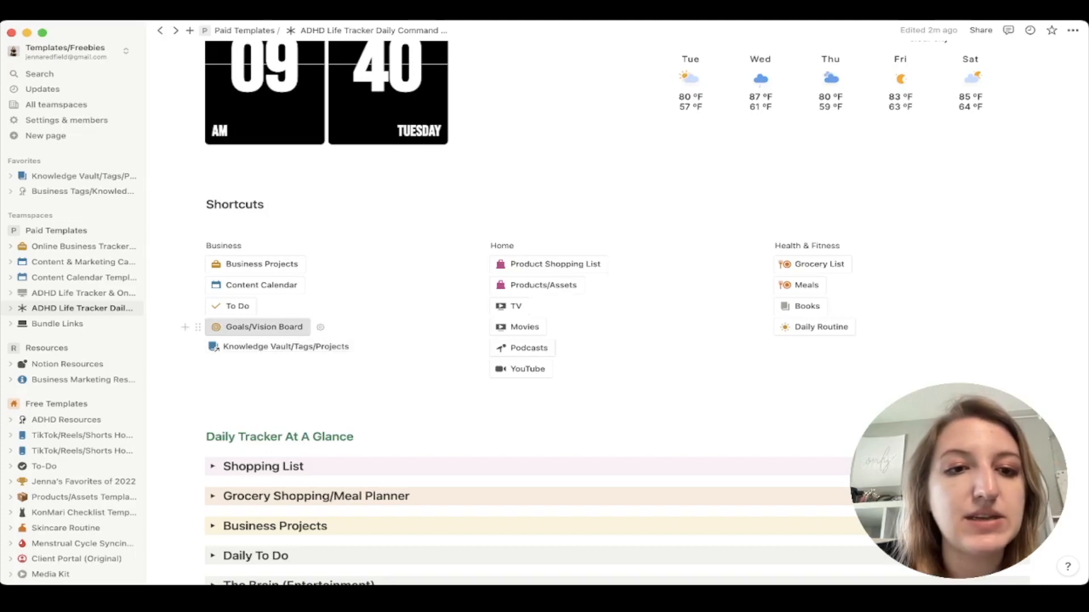
pyautogui.click(265, 327)
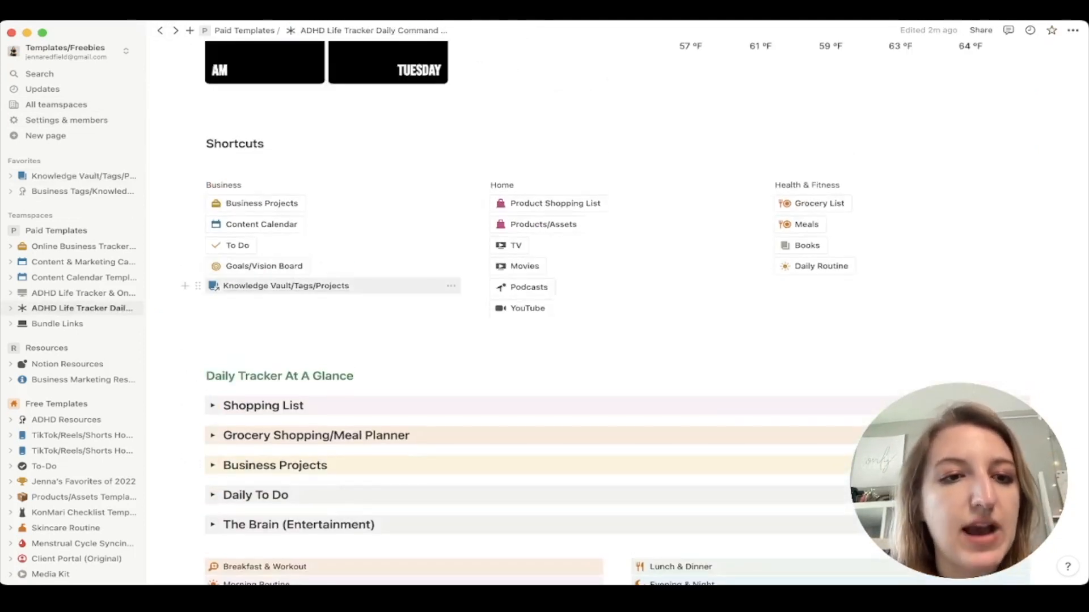
pyautogui.moveTo(212, 286)
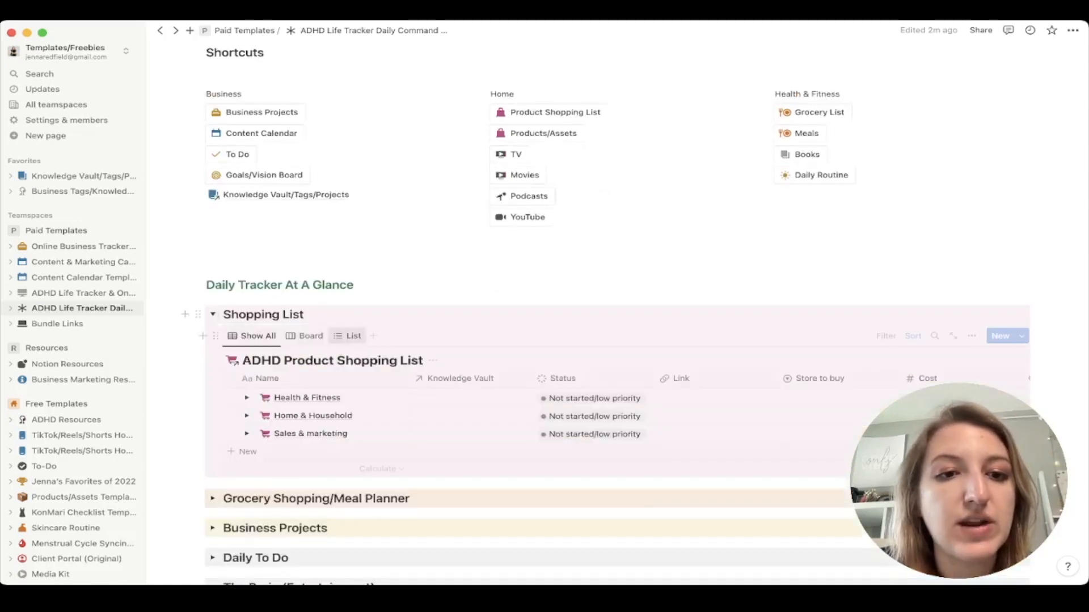
# Close the Shopping List toggle, hiding the ADHD Product Shopping List database
pyautogui.scroll(-3)
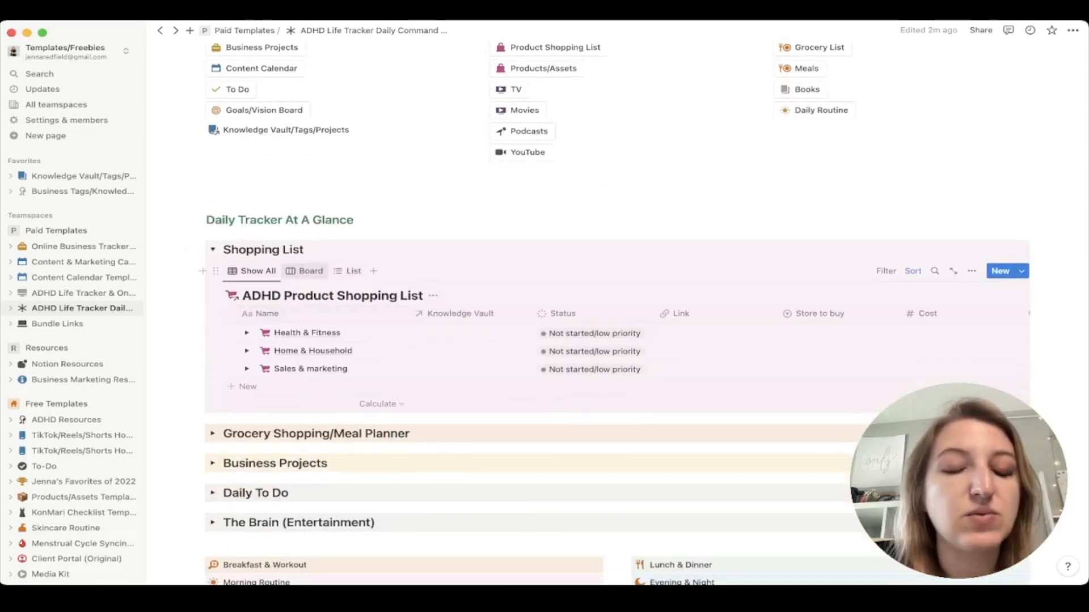
pyautogui.click(353, 271)
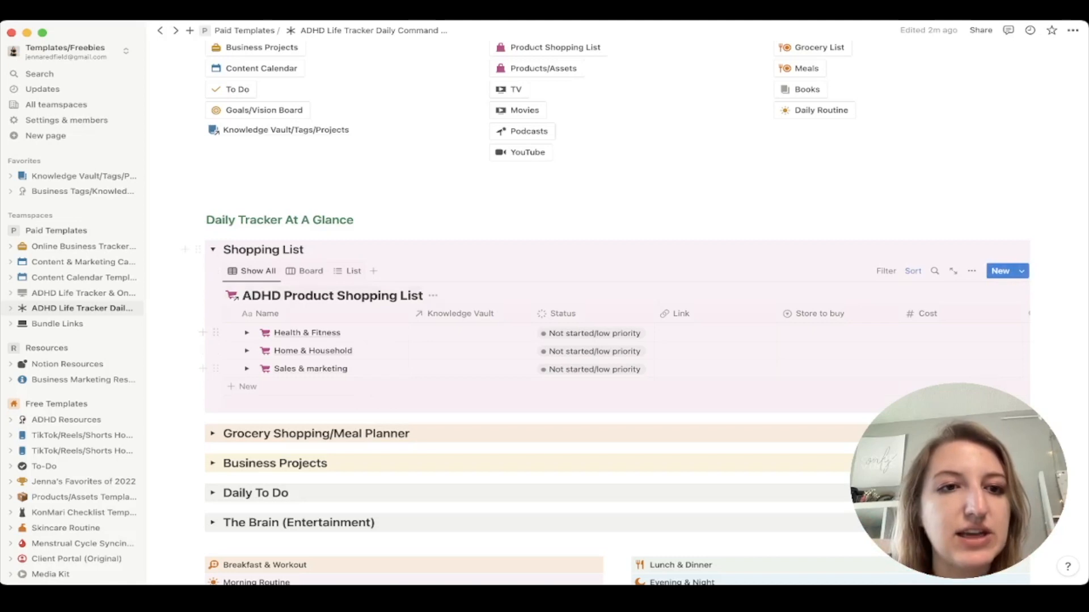
pyautogui.click(213, 250)
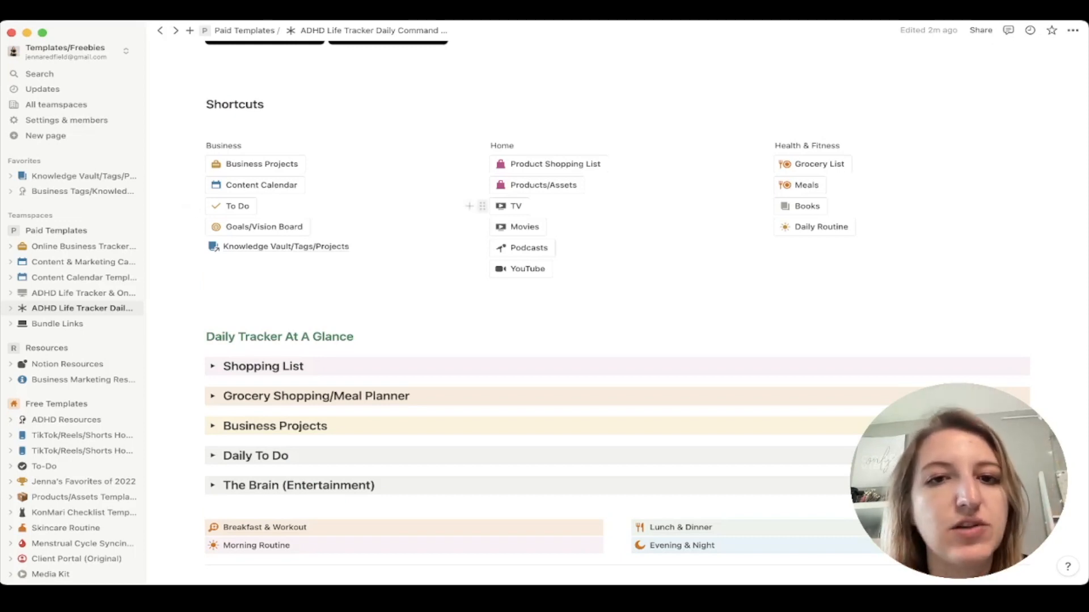
pyautogui.click(554, 164)
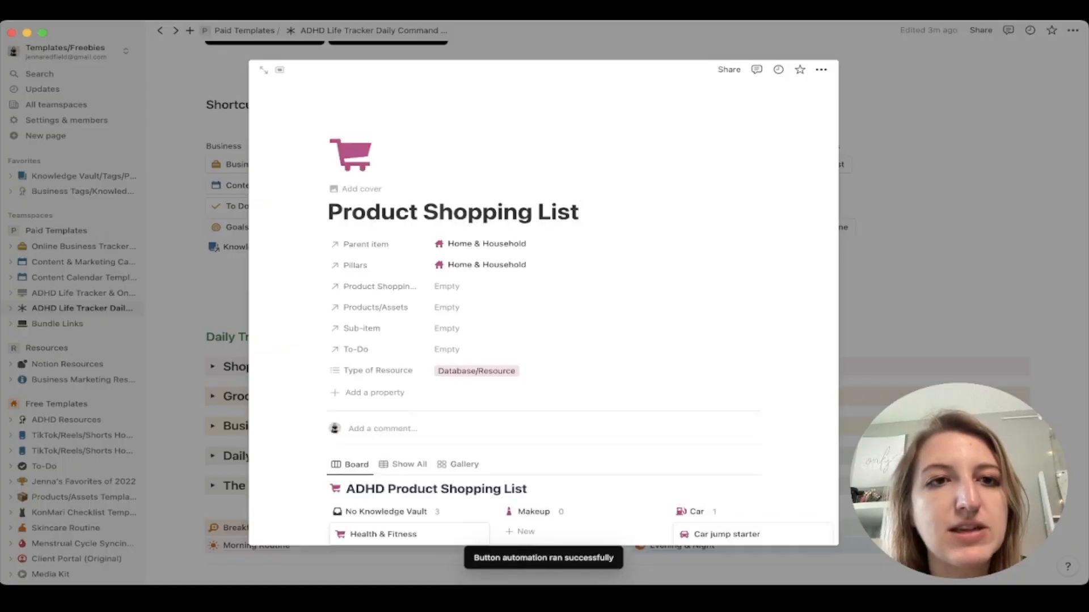
pyautogui.click(263, 69)
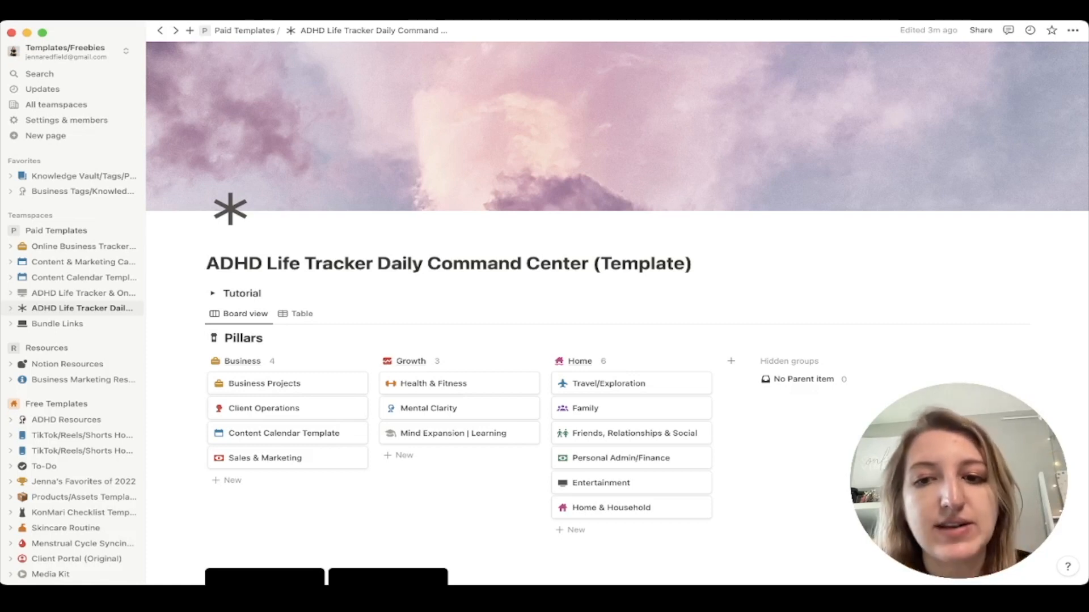
pyautogui.scroll(-3)
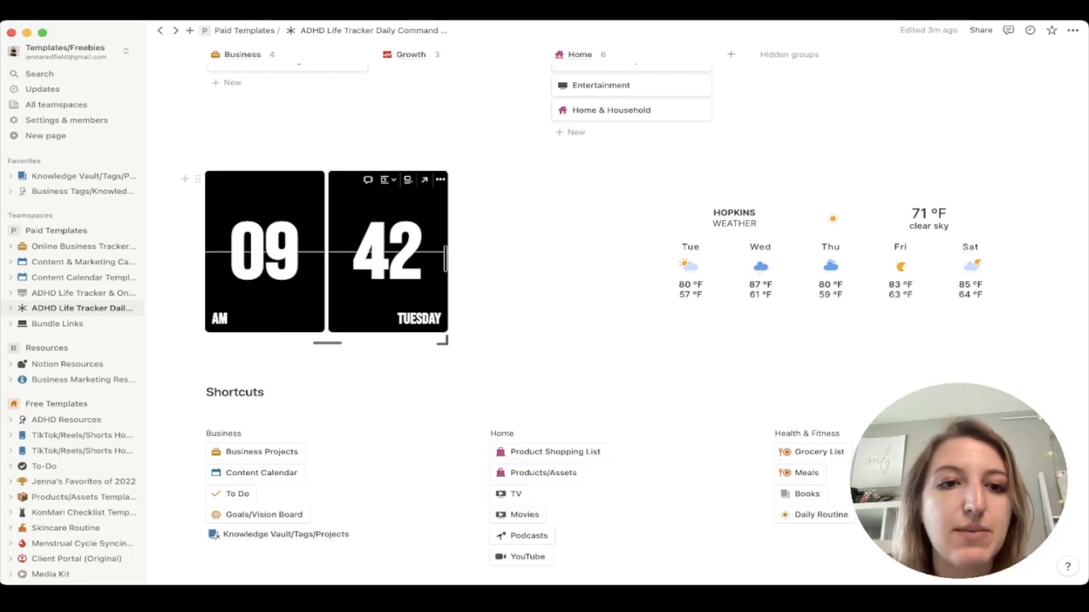
pyautogui.scroll(-3)
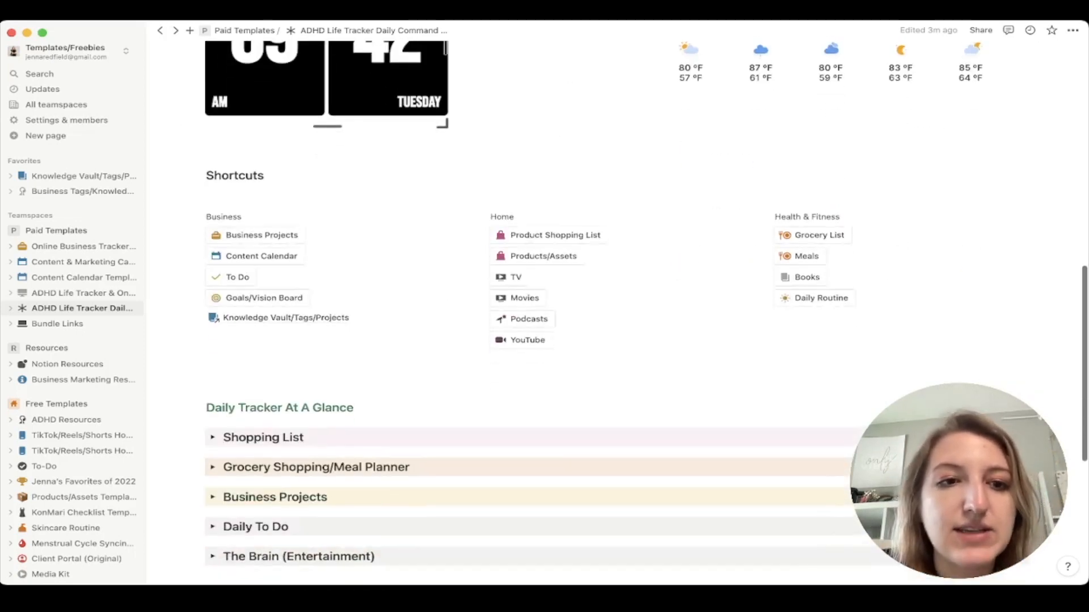